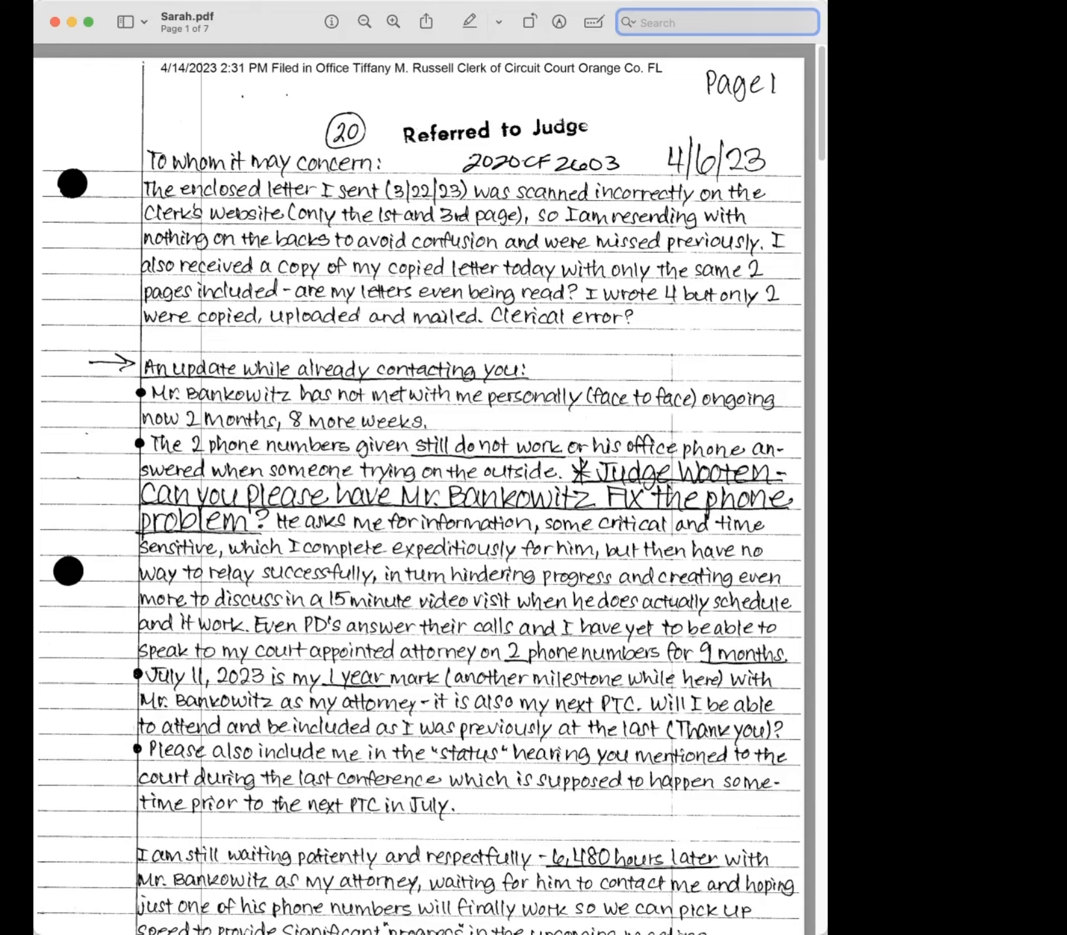
mouse_move(704, 876)
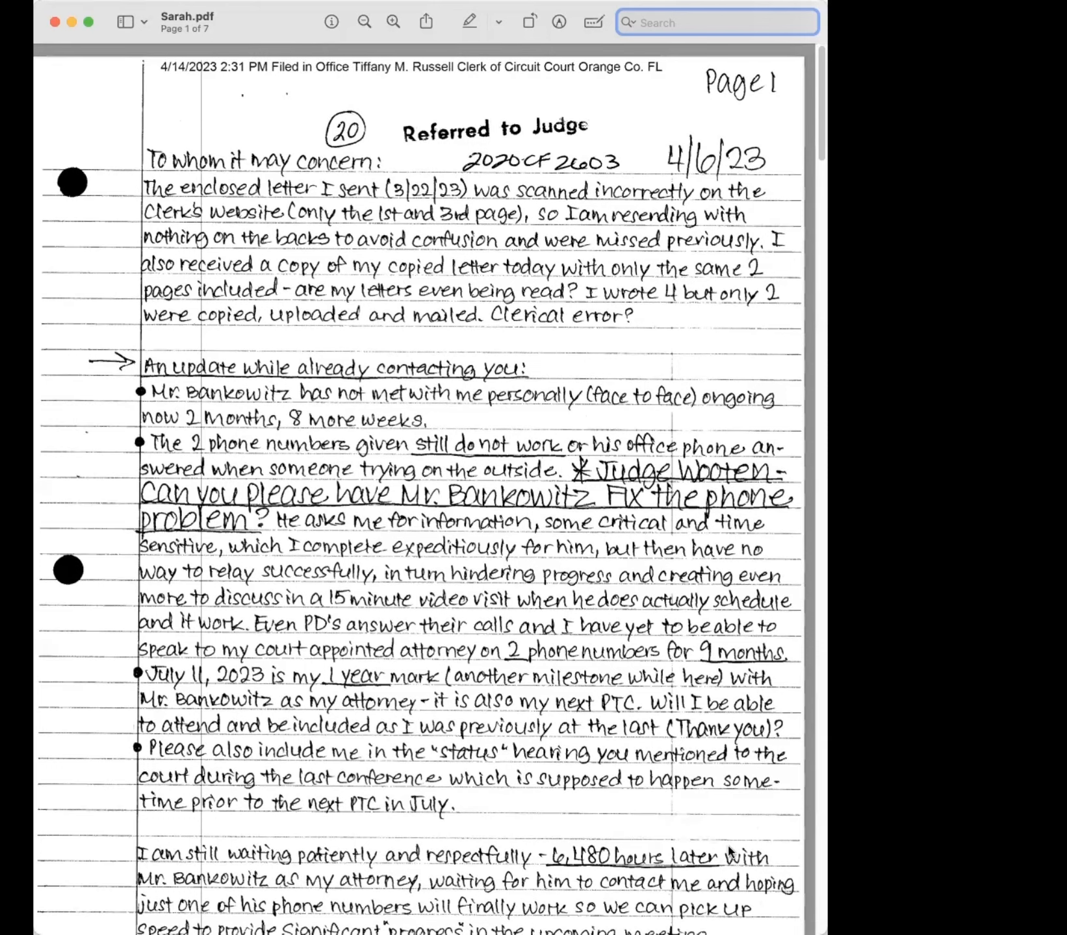
scroll("down", 3)
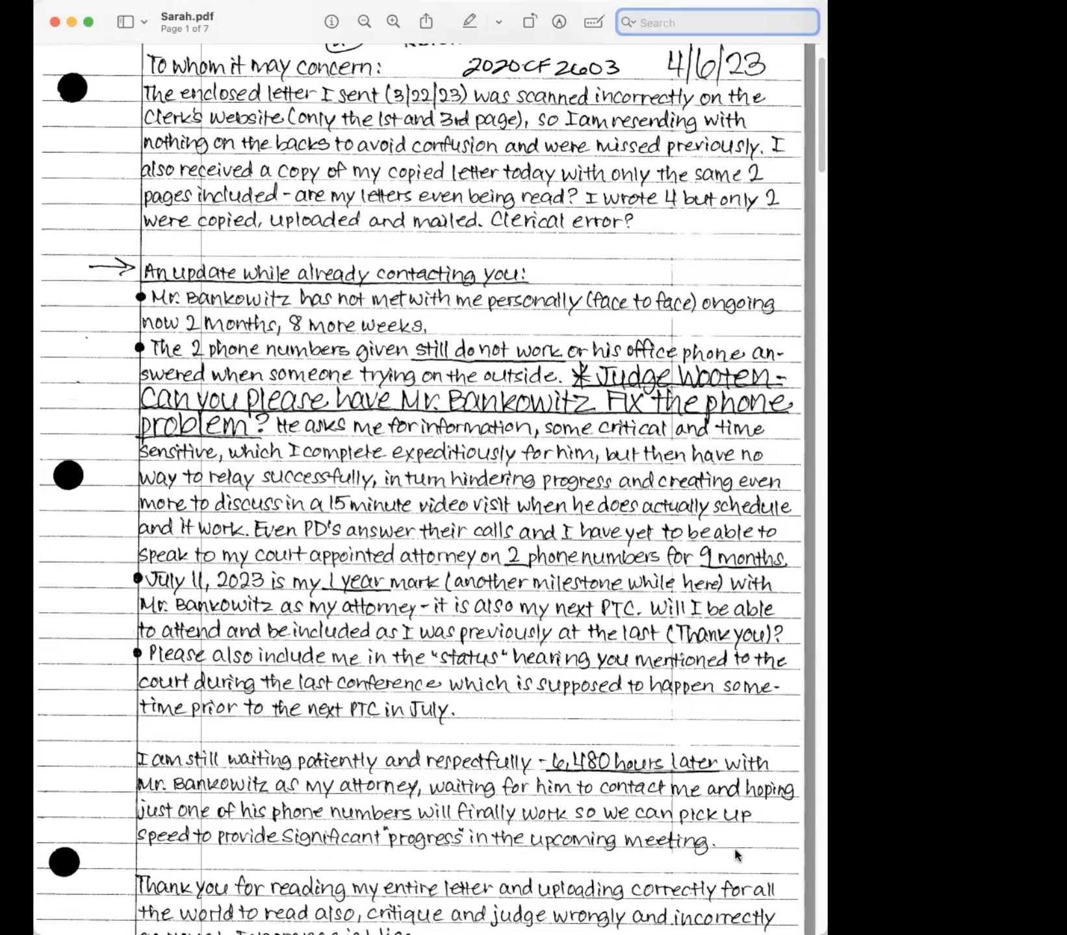
scroll("down", 3)
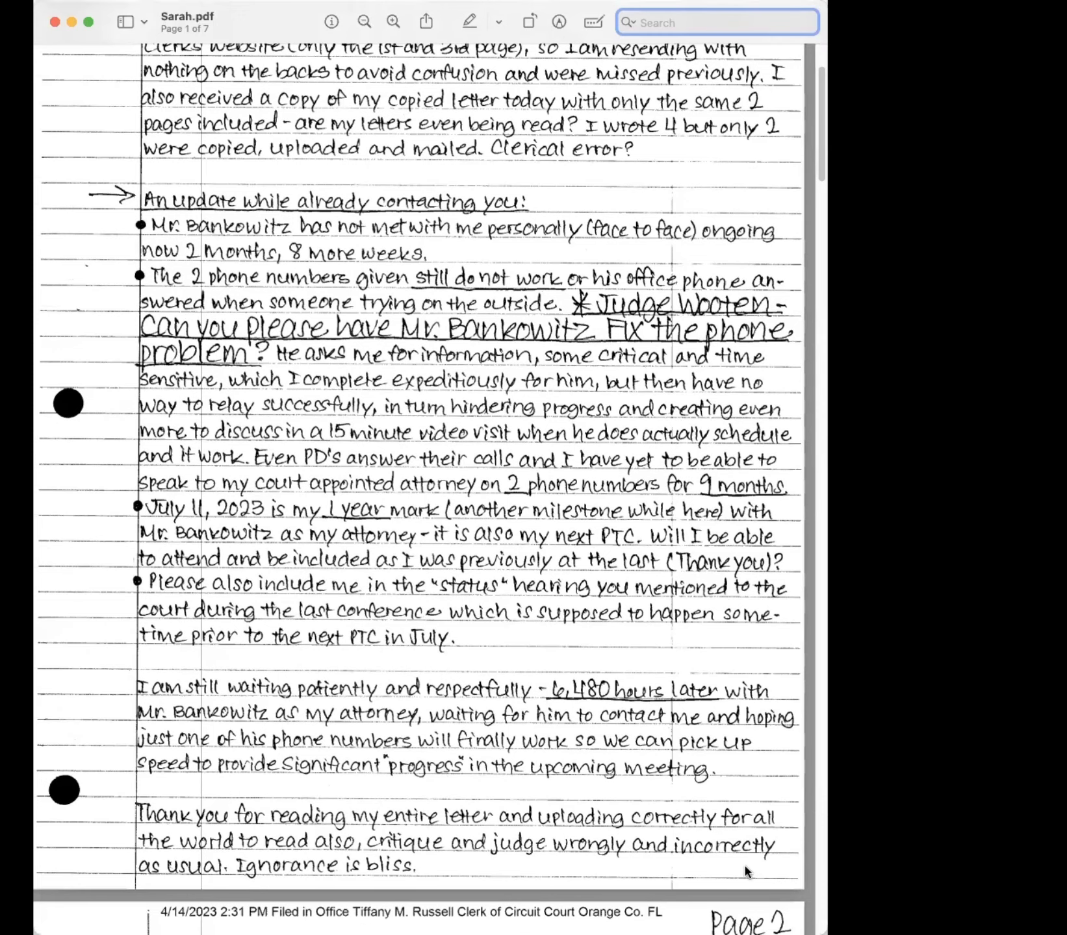
scroll("down", 3)
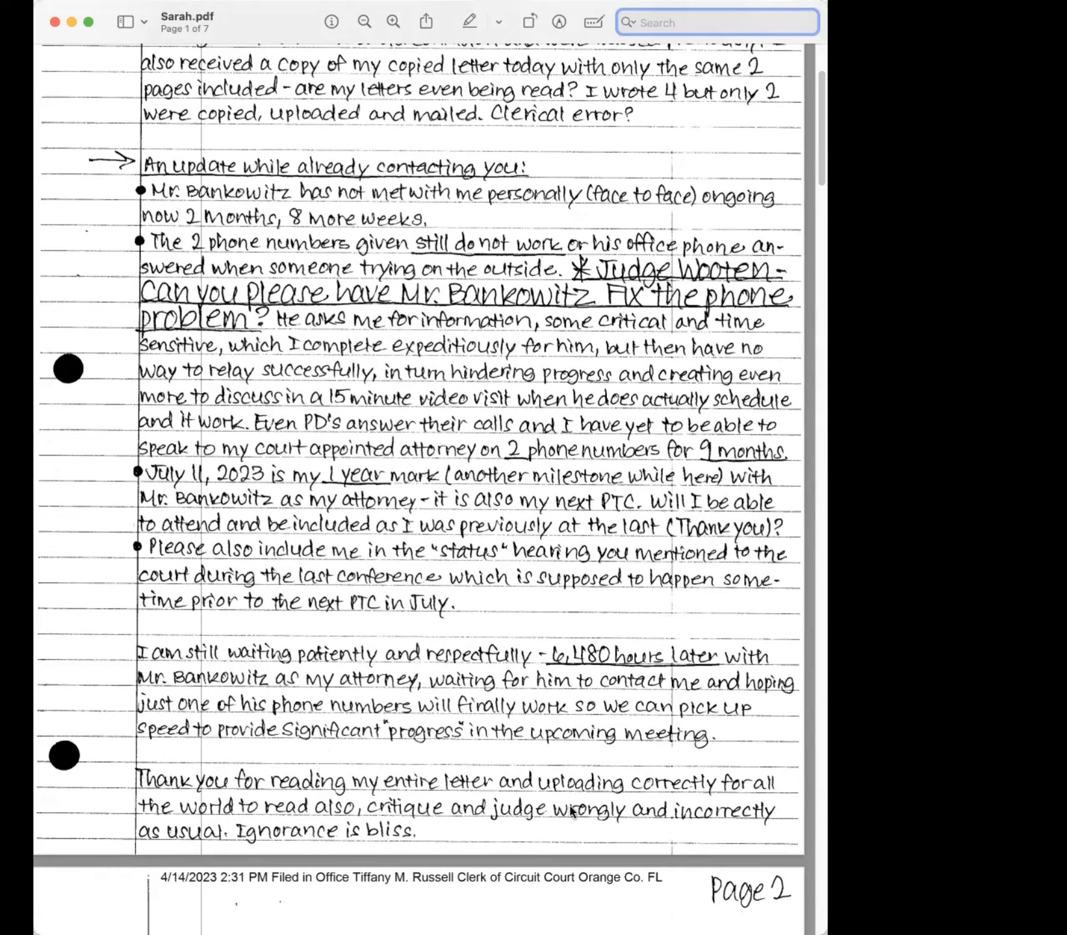
mouse_move(579, 816)
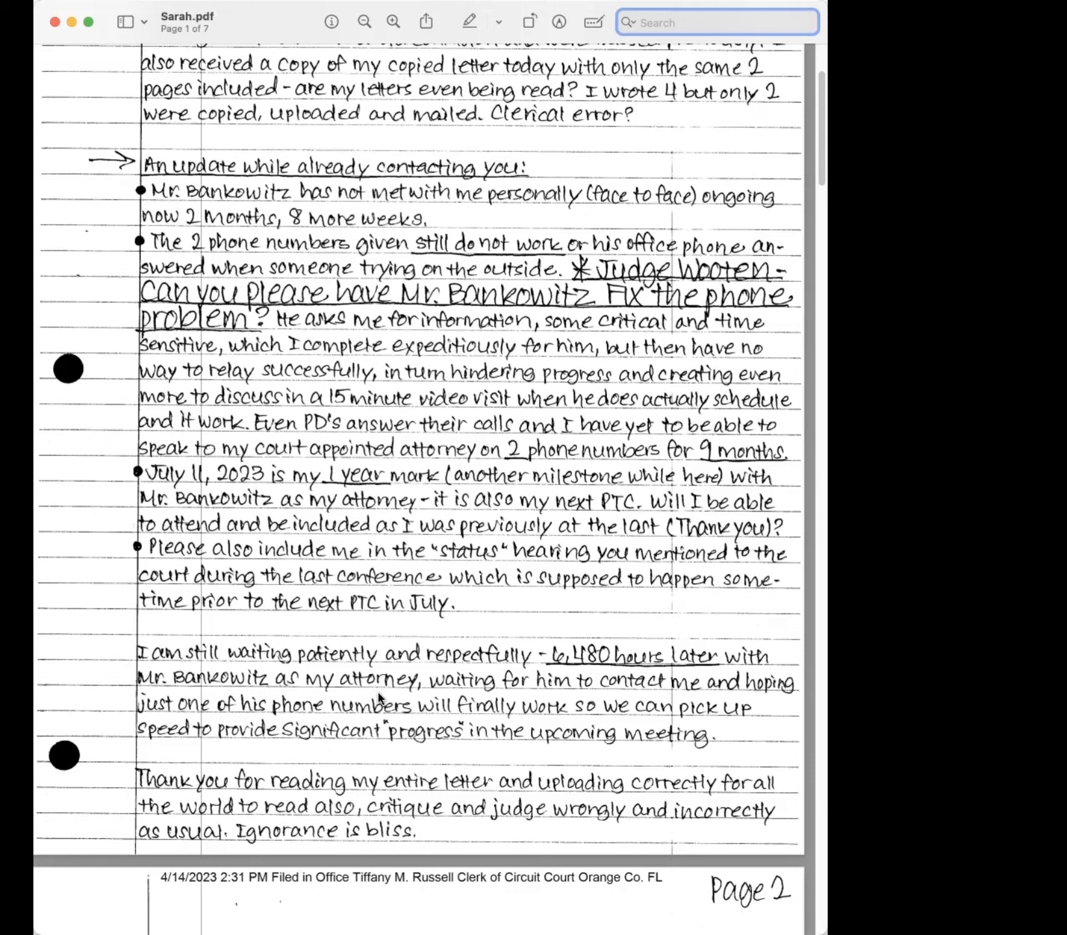
mouse_move(404, 691)
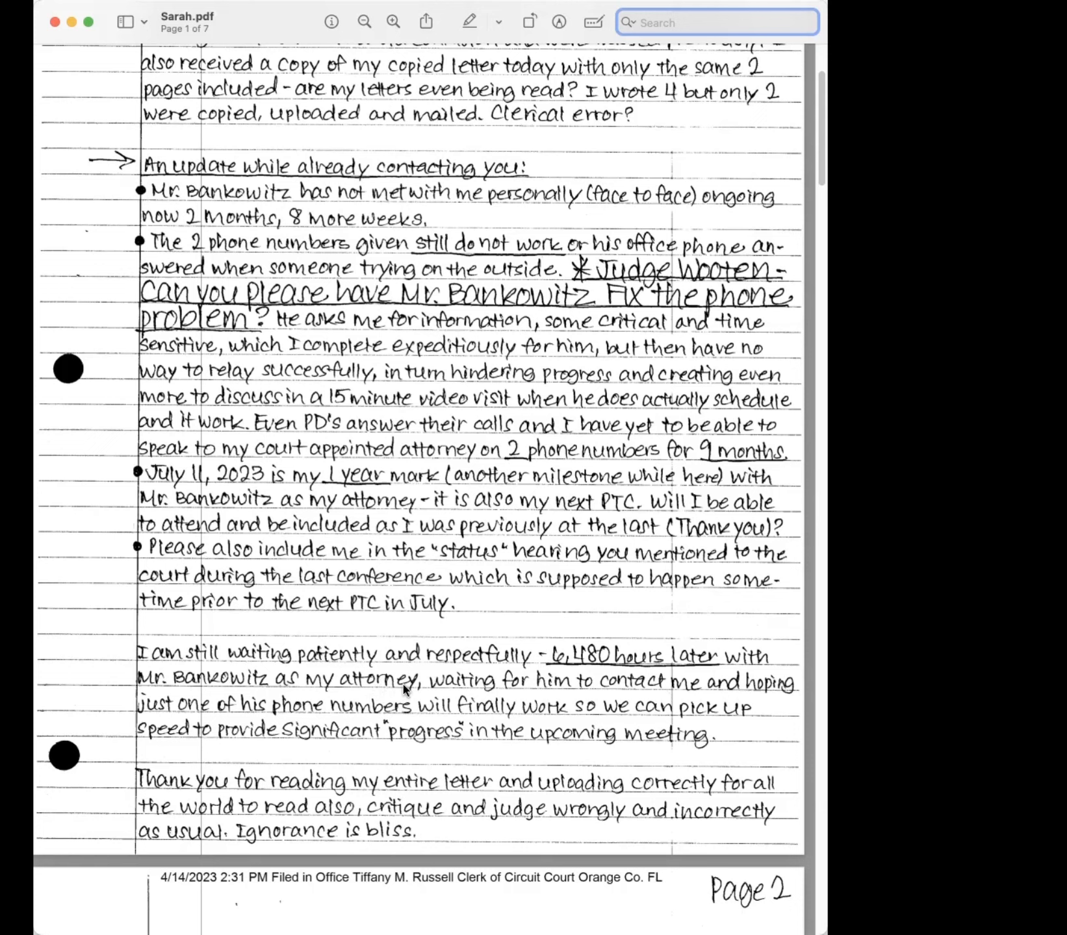
mouse_move(405, 697)
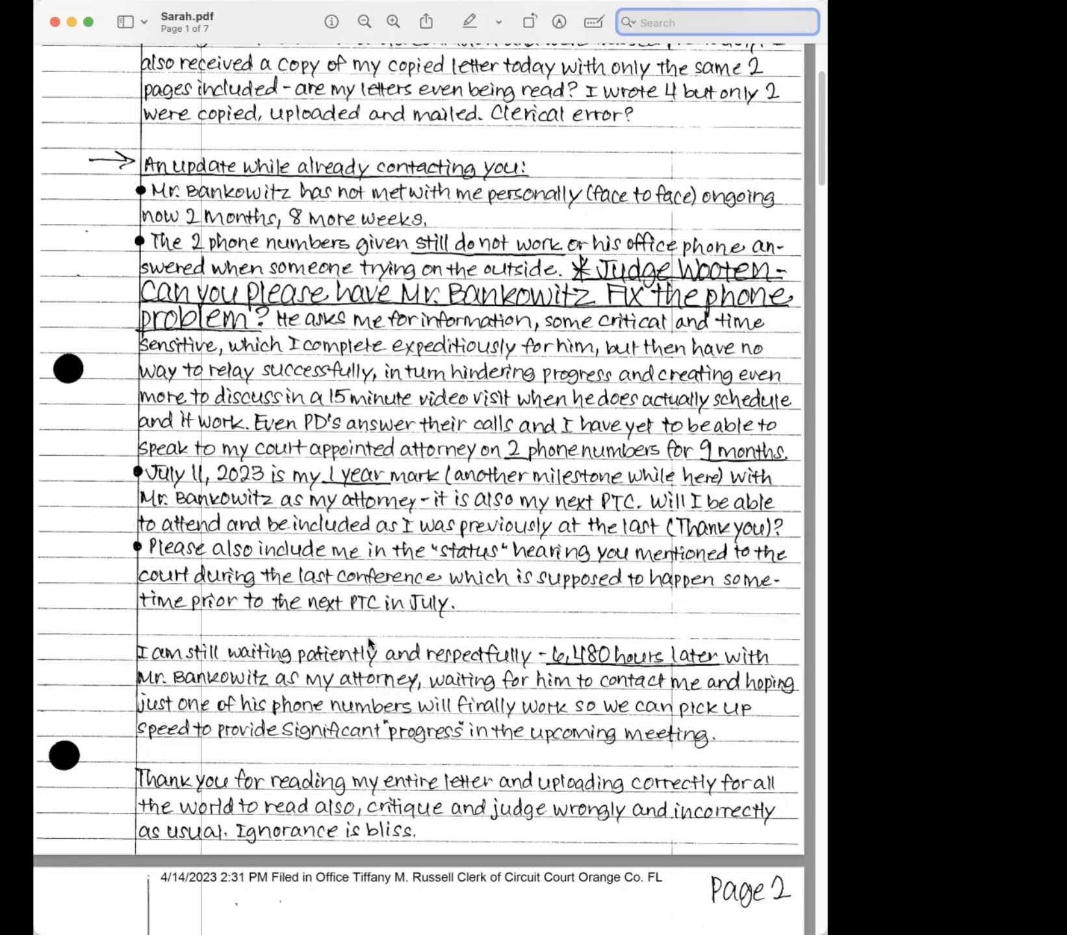
mouse_move(38, 582)
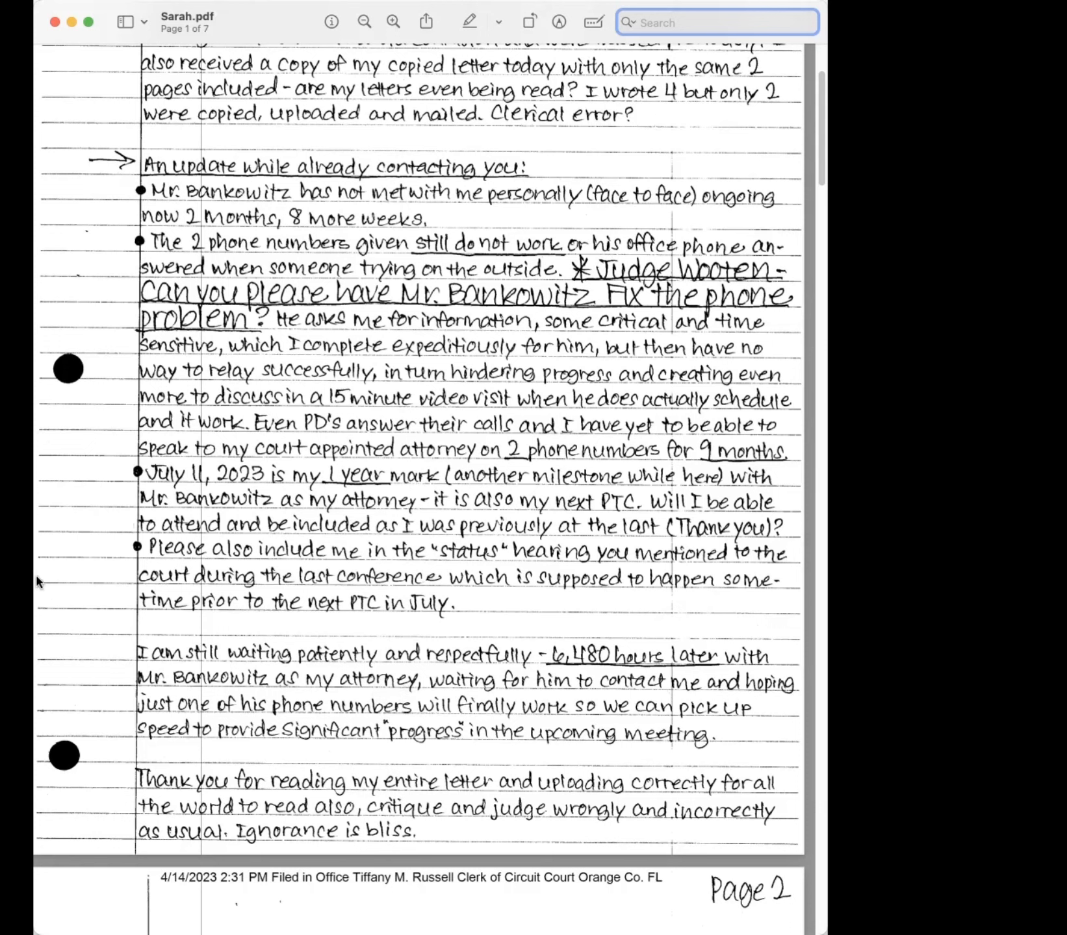
mouse_move(82, 601)
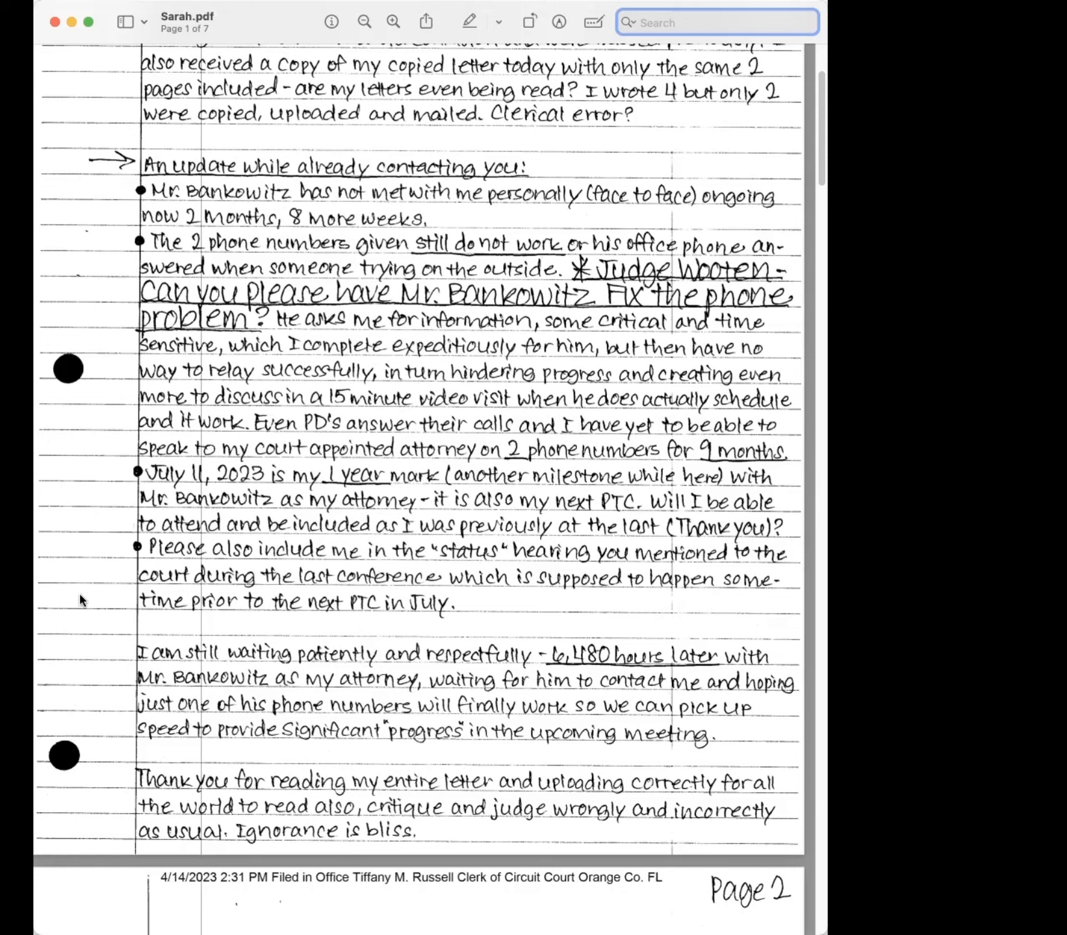
mouse_move(83, 606)
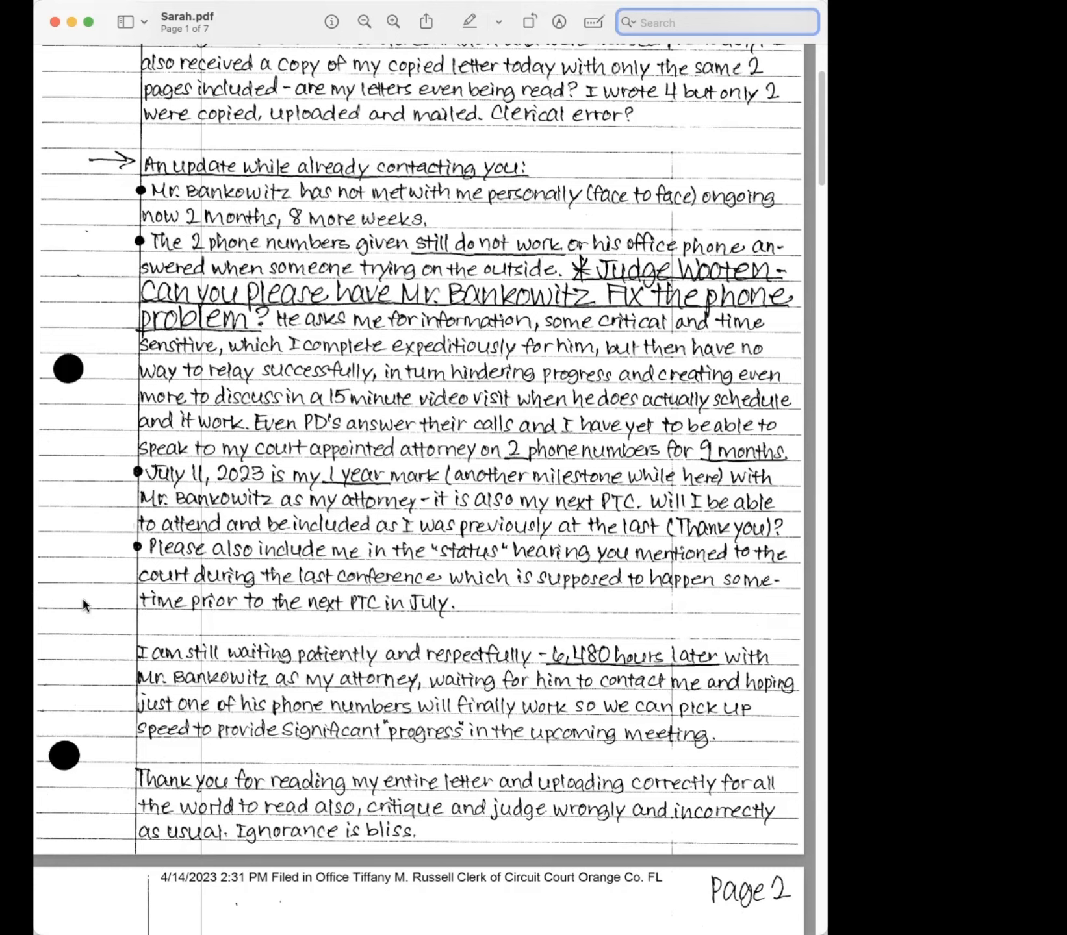
mouse_move(87, 604)
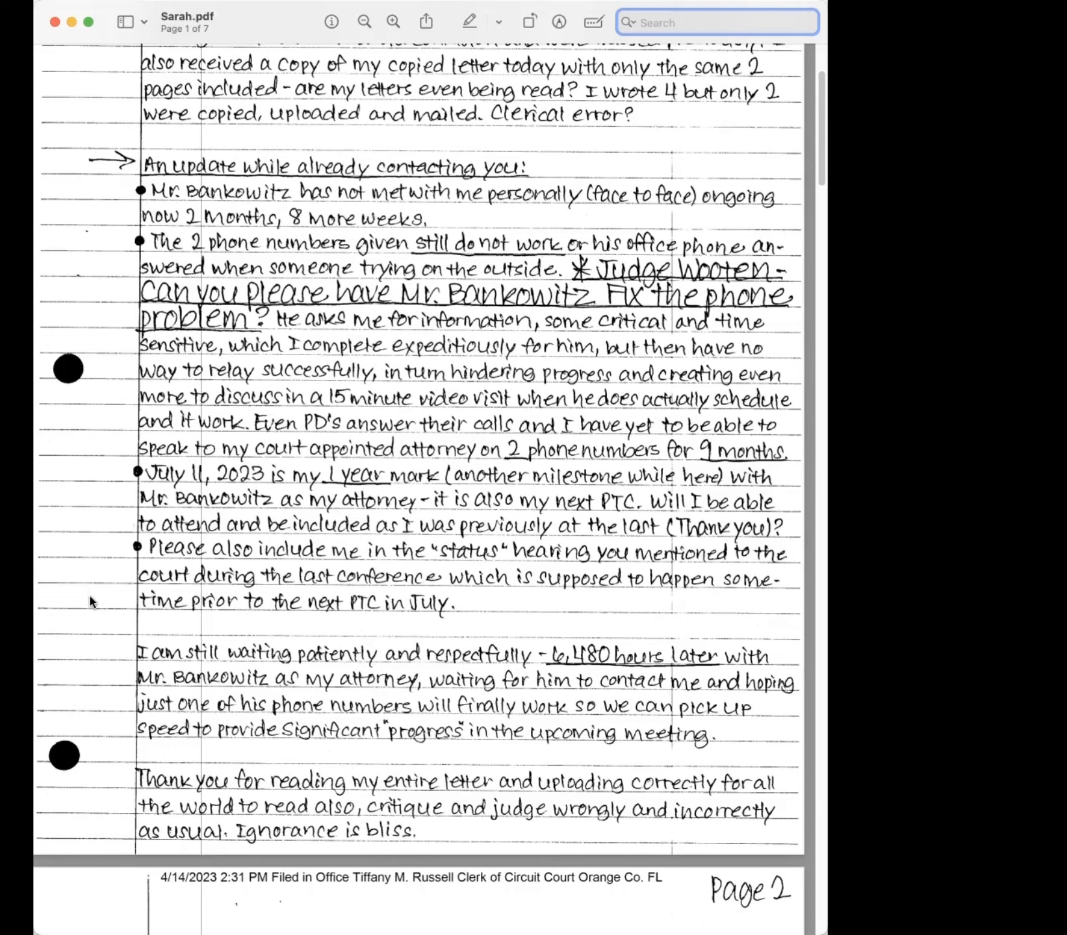
mouse_move(88, 609)
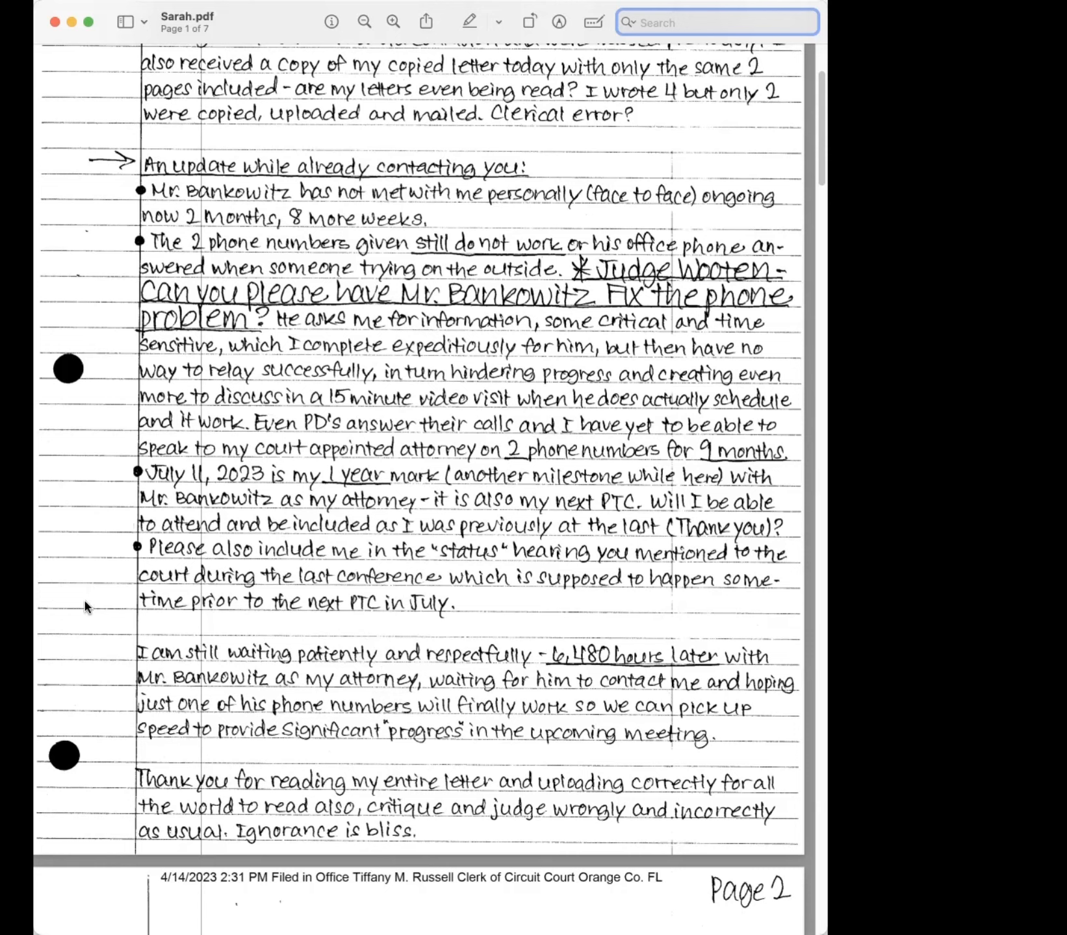
mouse_move(84, 608)
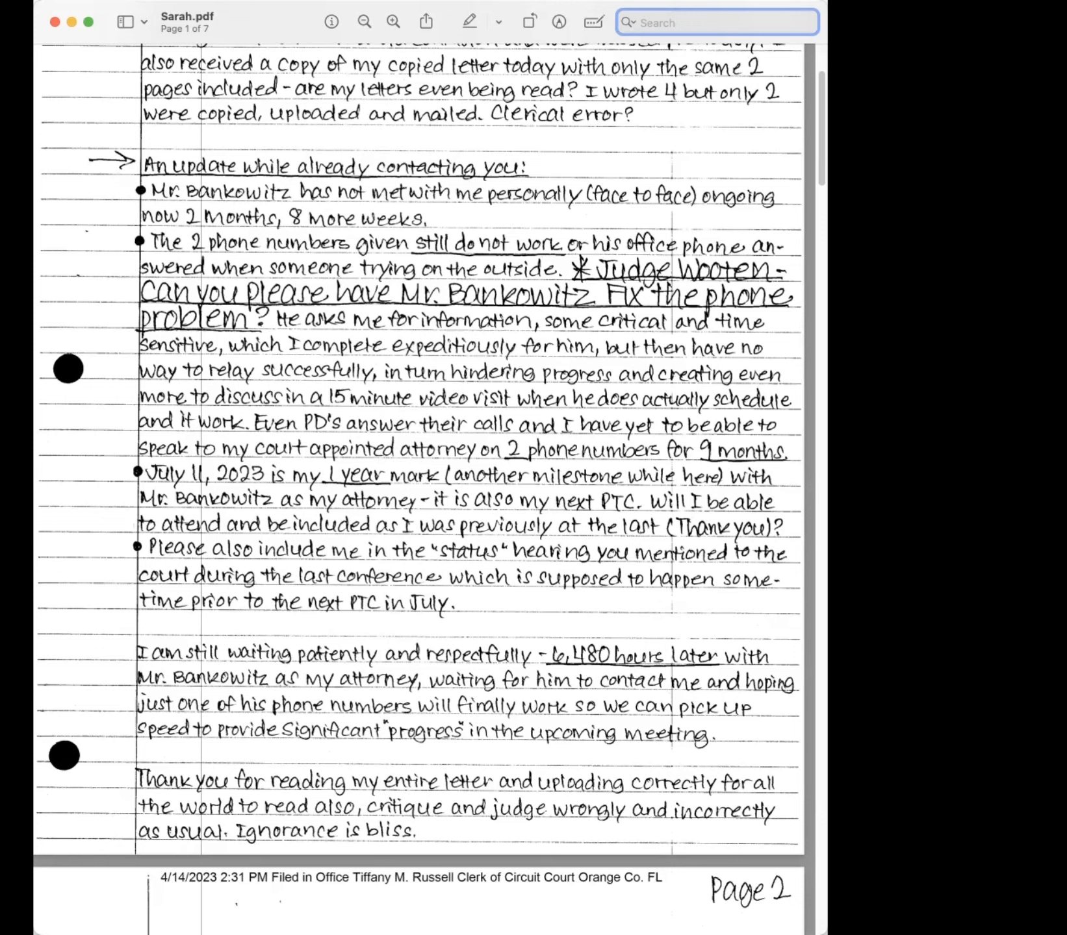
mouse_move(573, 823)
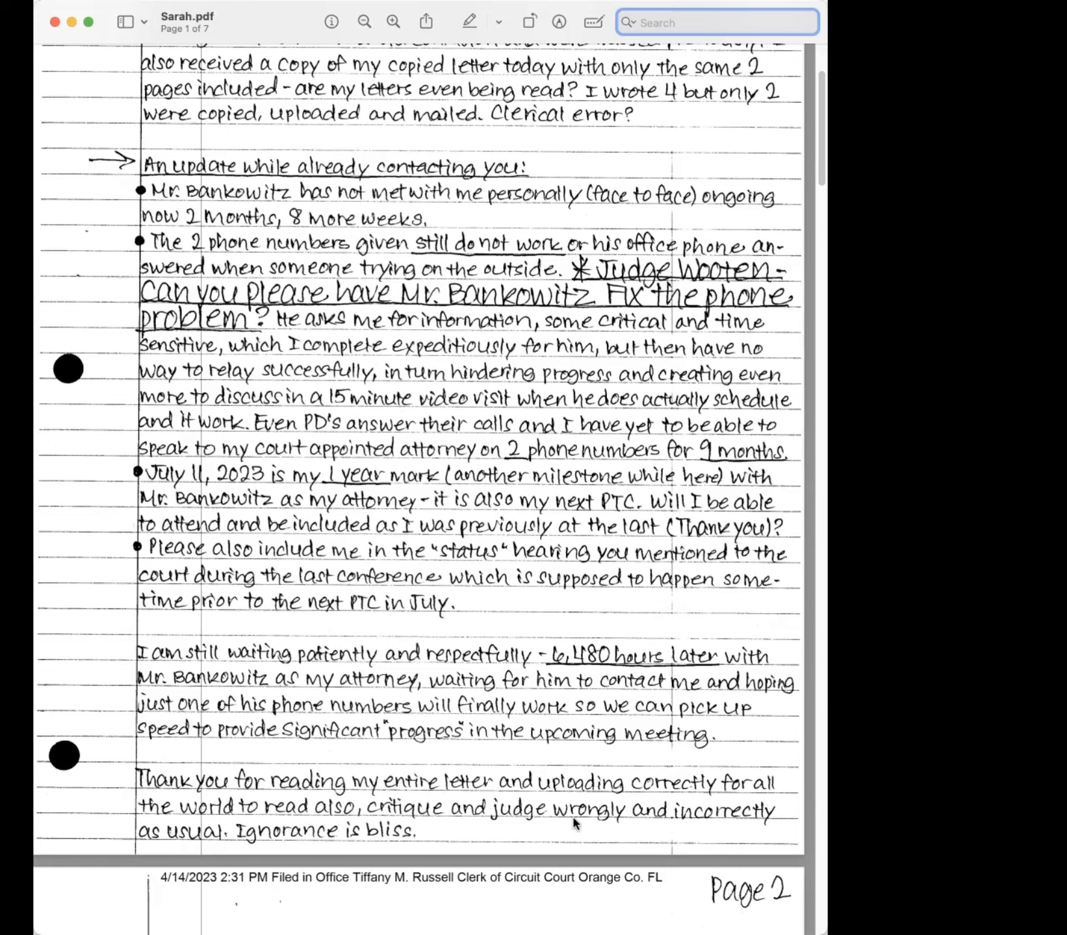
scroll("down", 3)
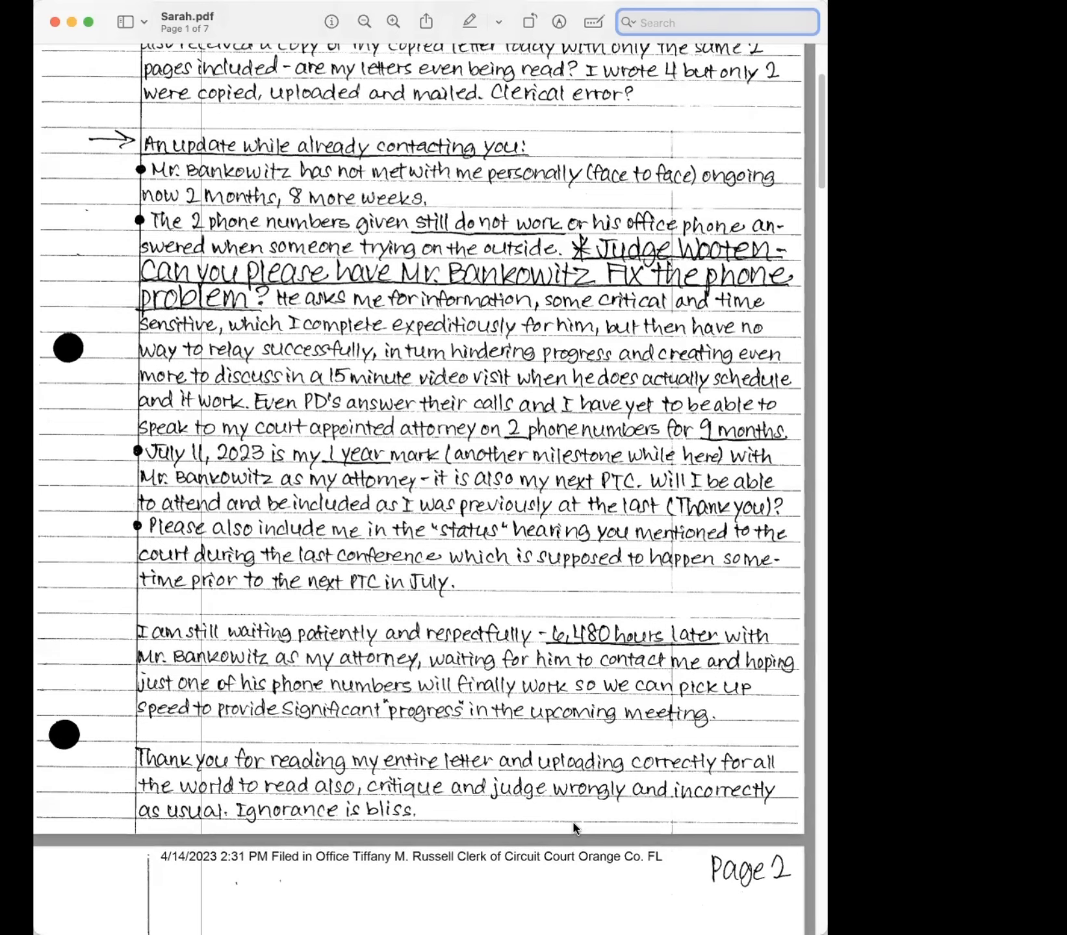
scroll("down", 3)
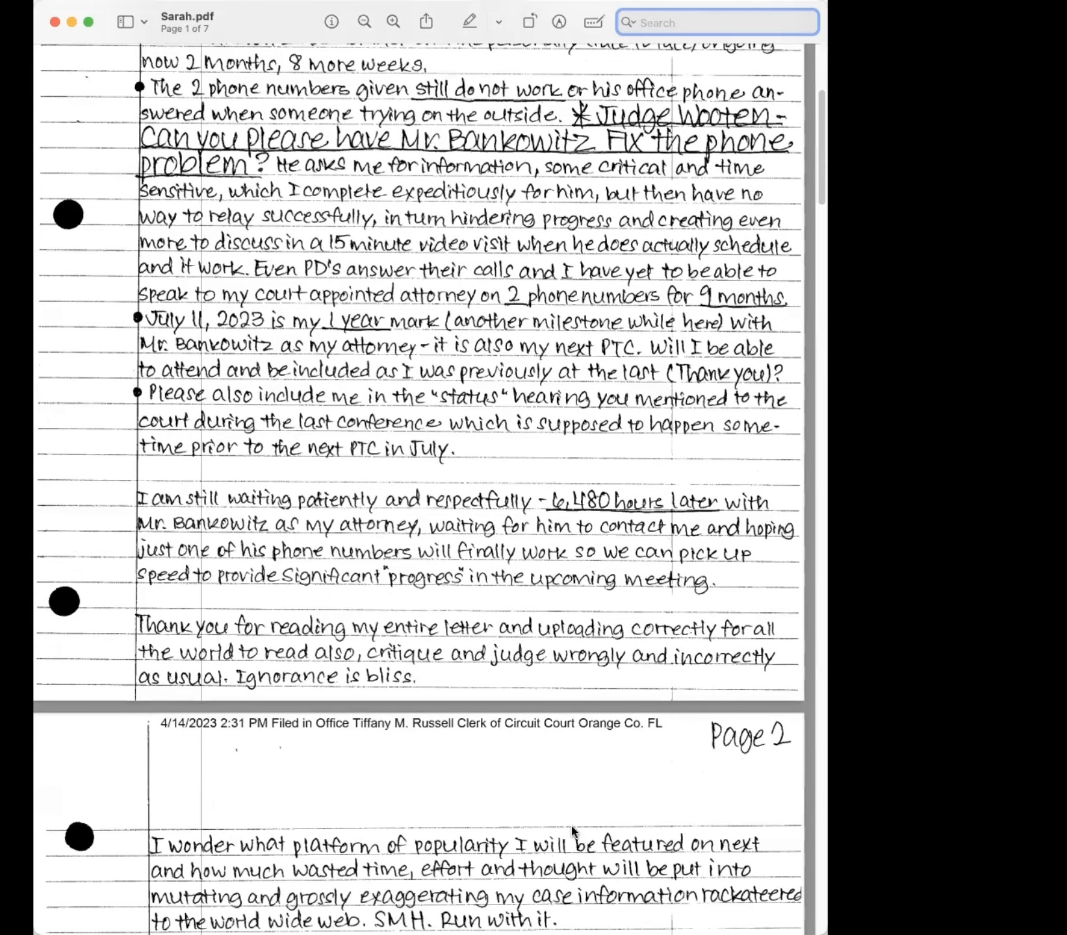
scroll("down", 3)
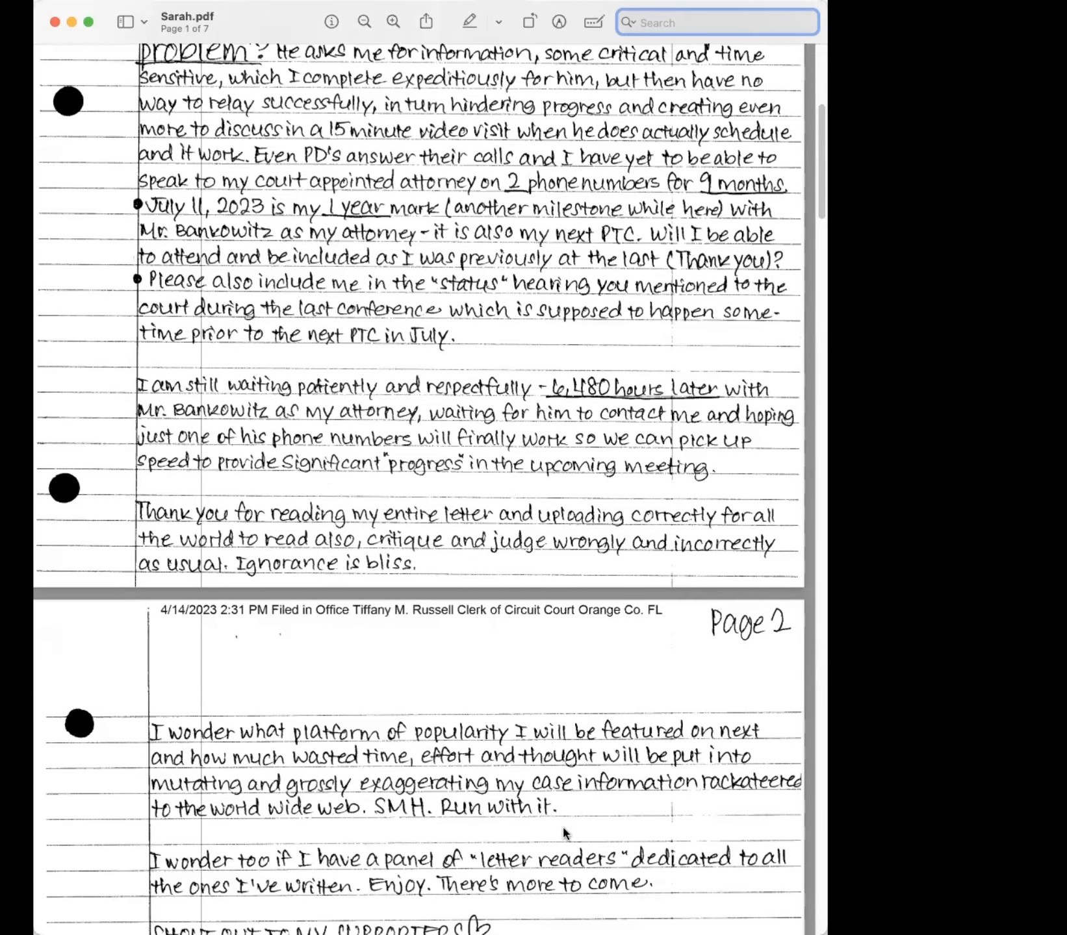
scroll("down", 3)
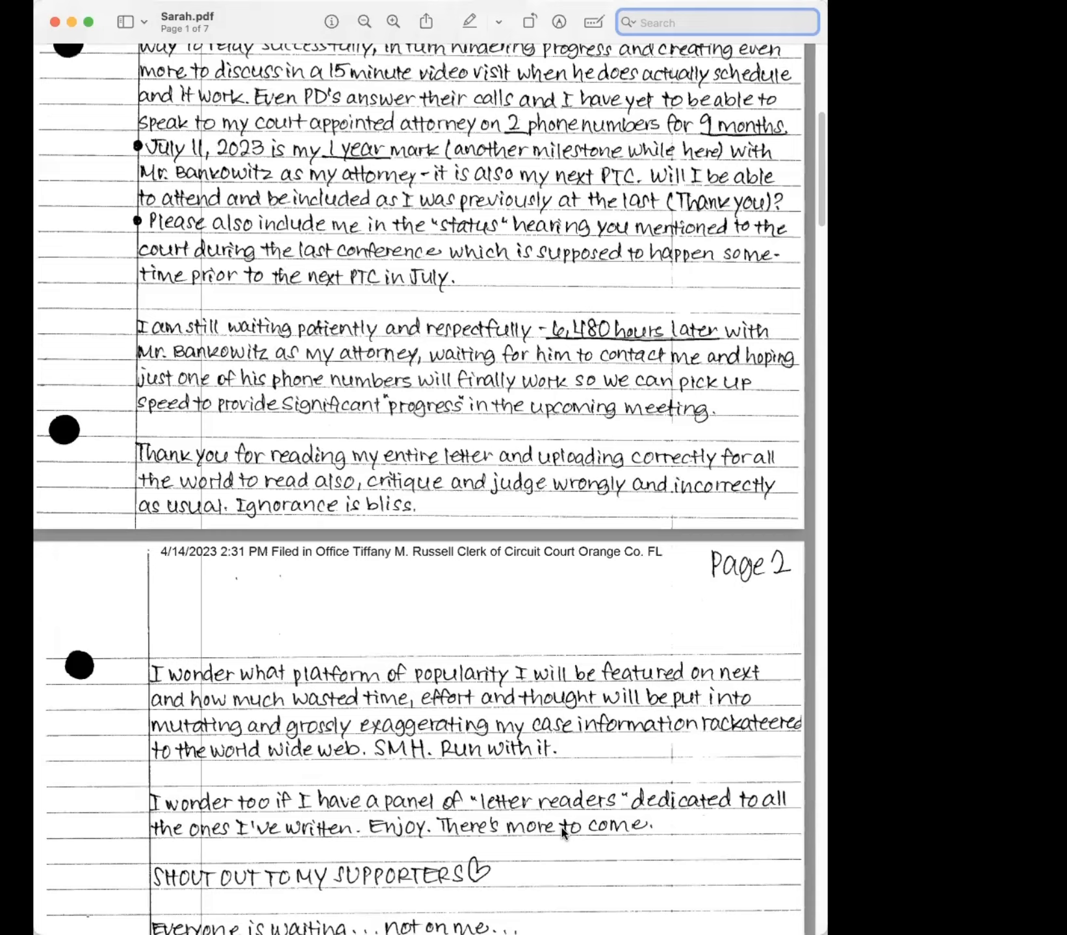
scroll("down", 3)
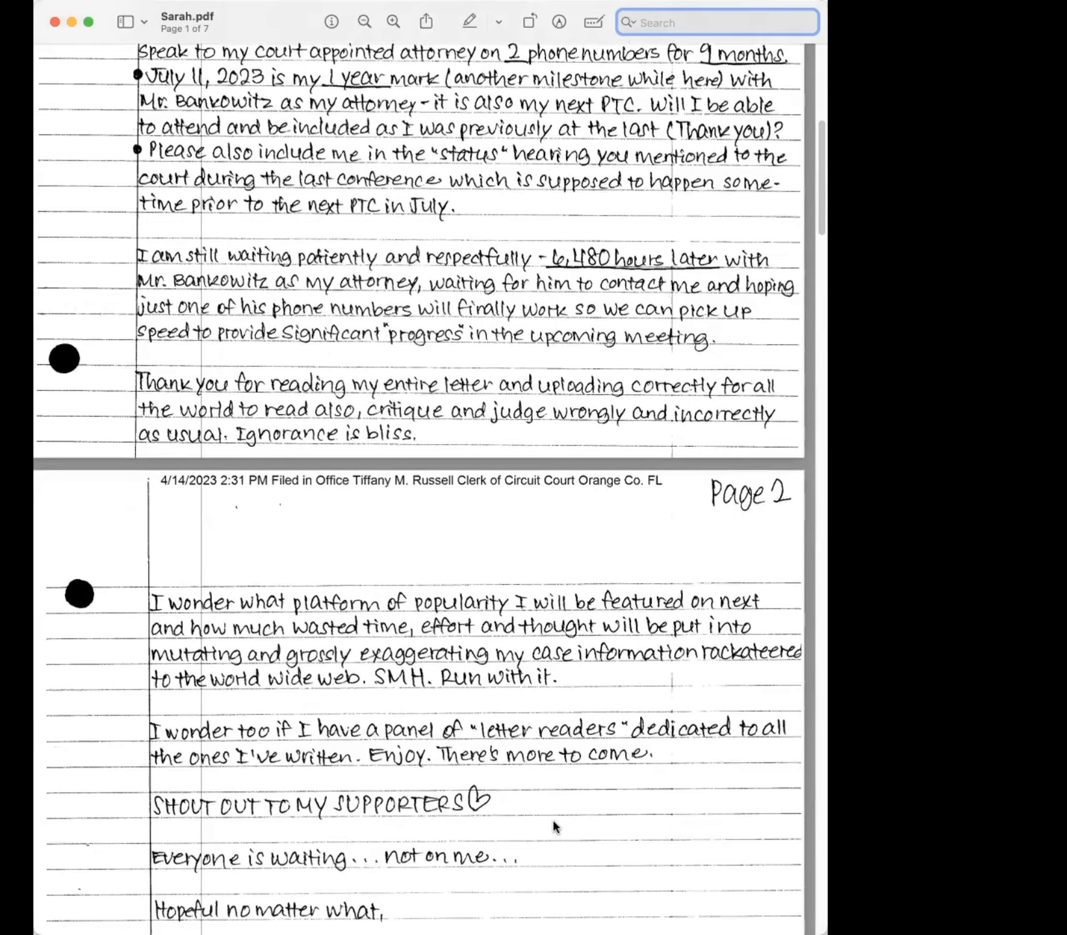
scroll("down", 3)
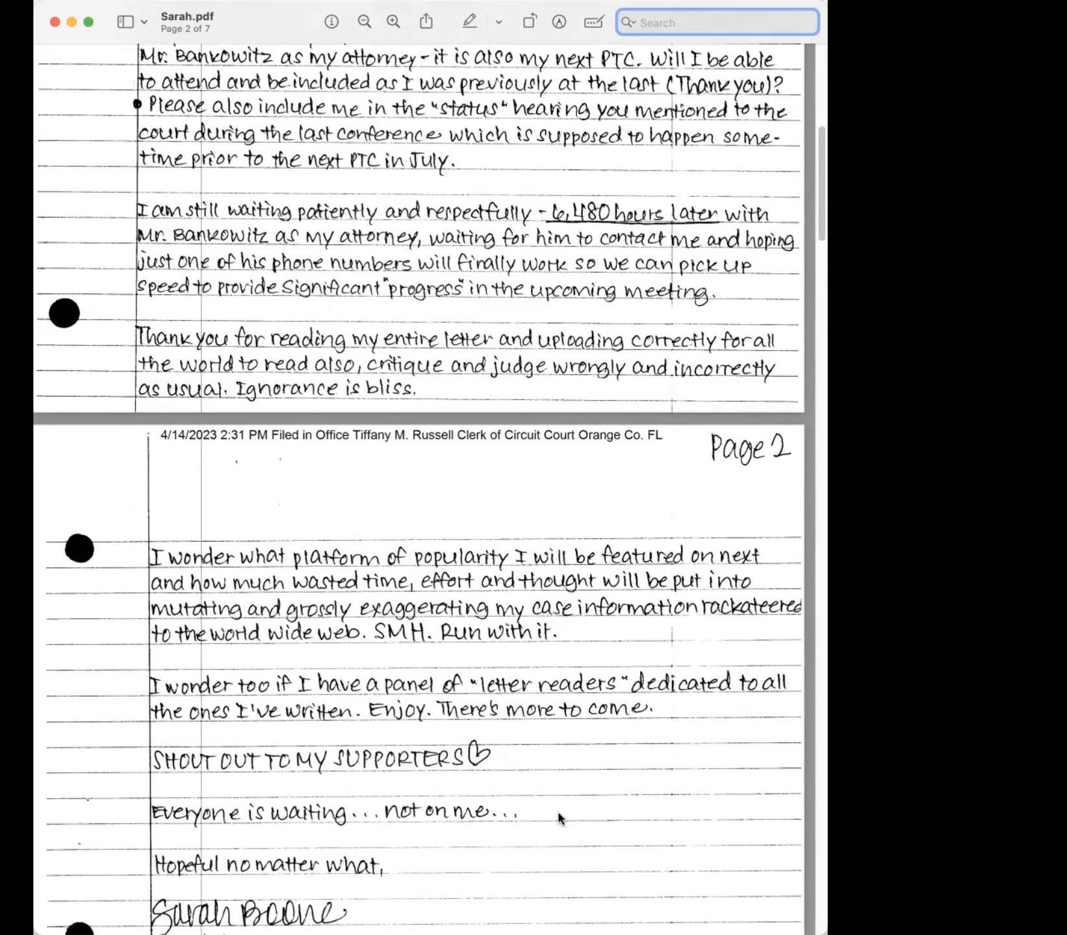
scroll("down", 3)
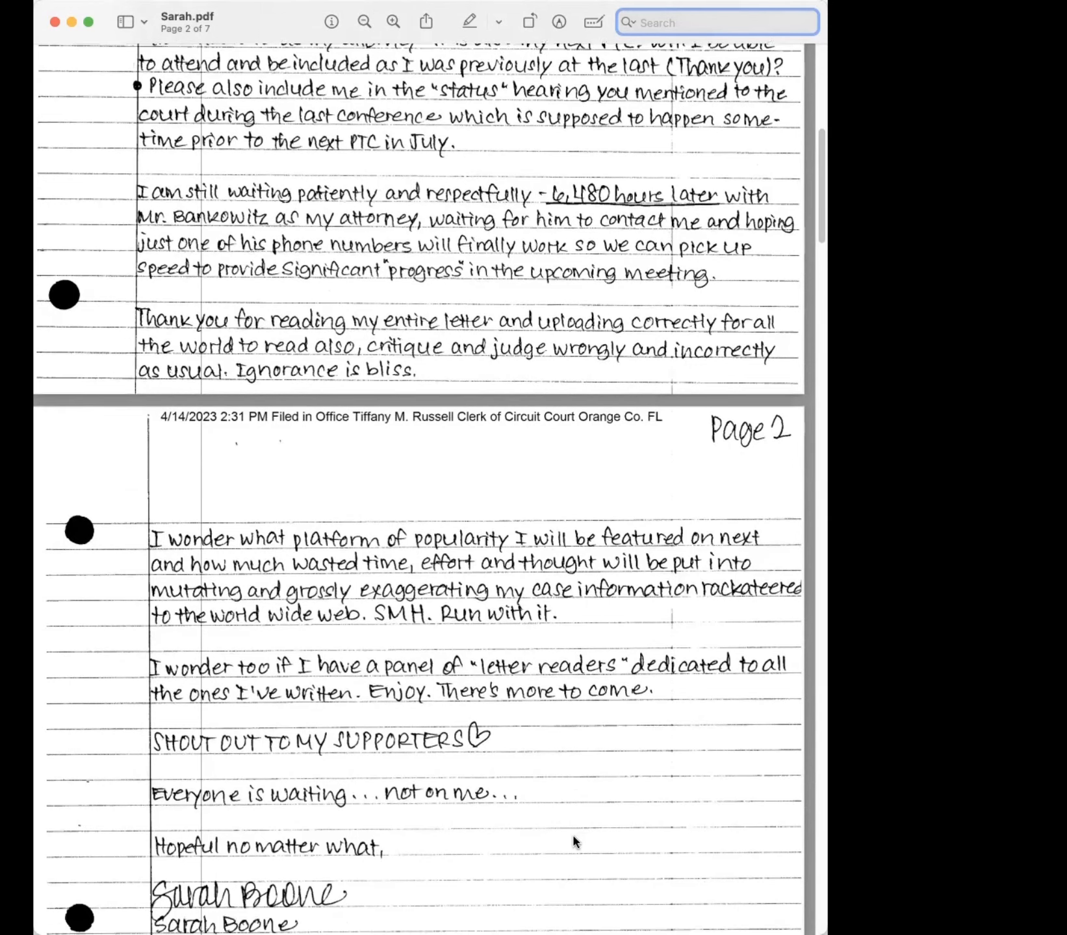
scroll("down", 3)
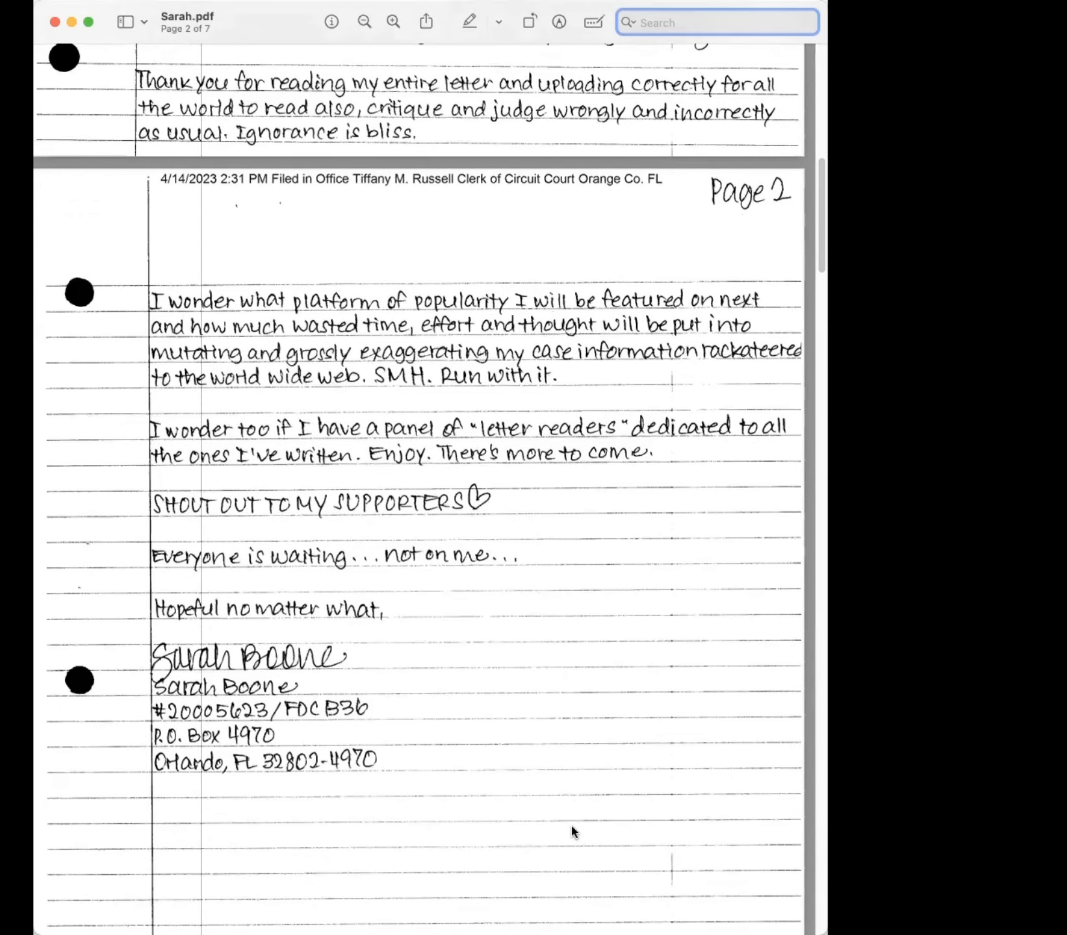
mouse_move(566, 823)
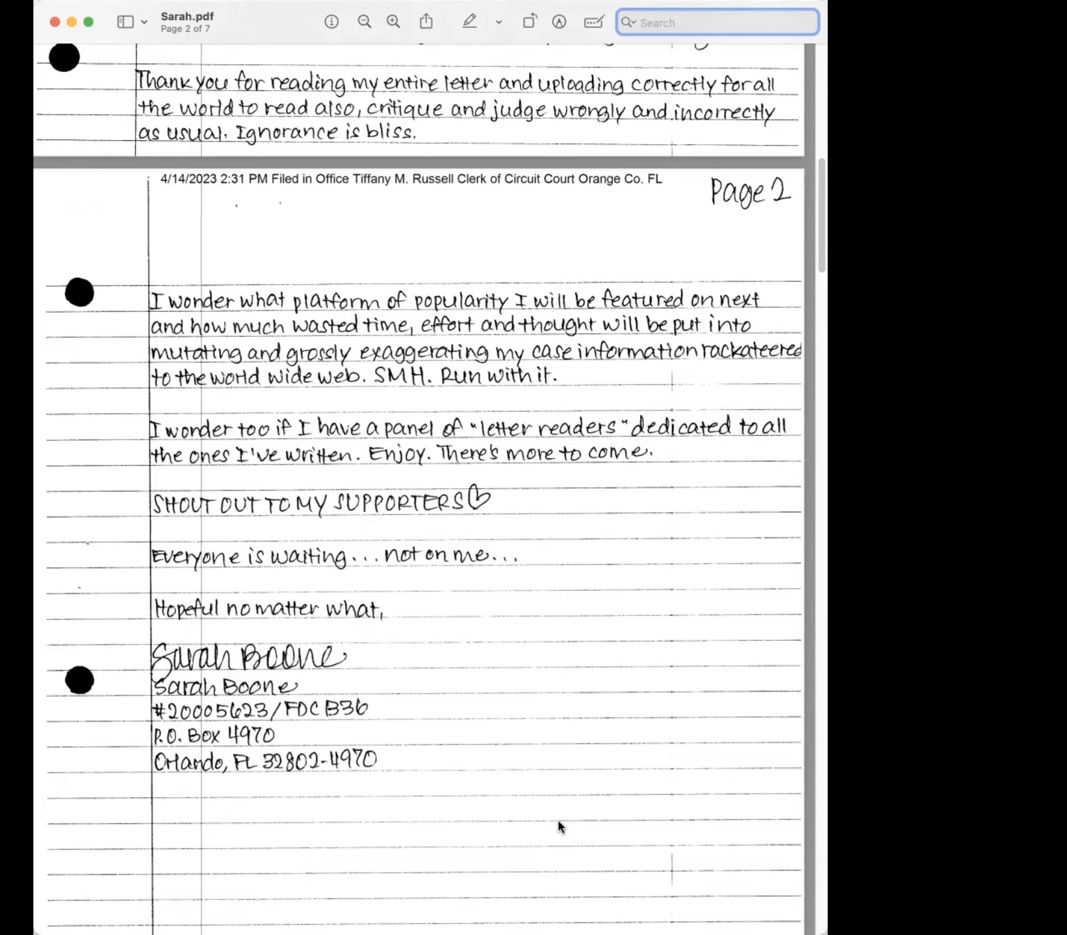
mouse_move(533, 804)
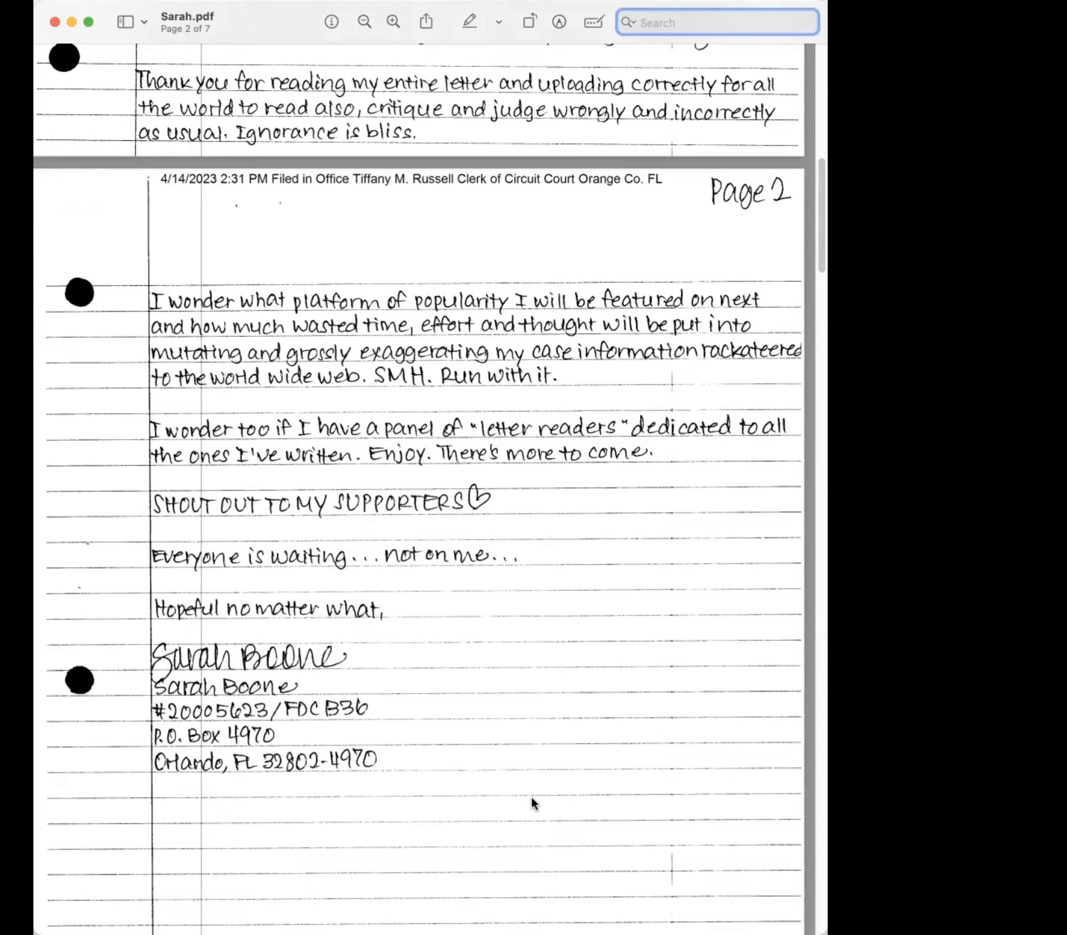
mouse_move(516, 797)
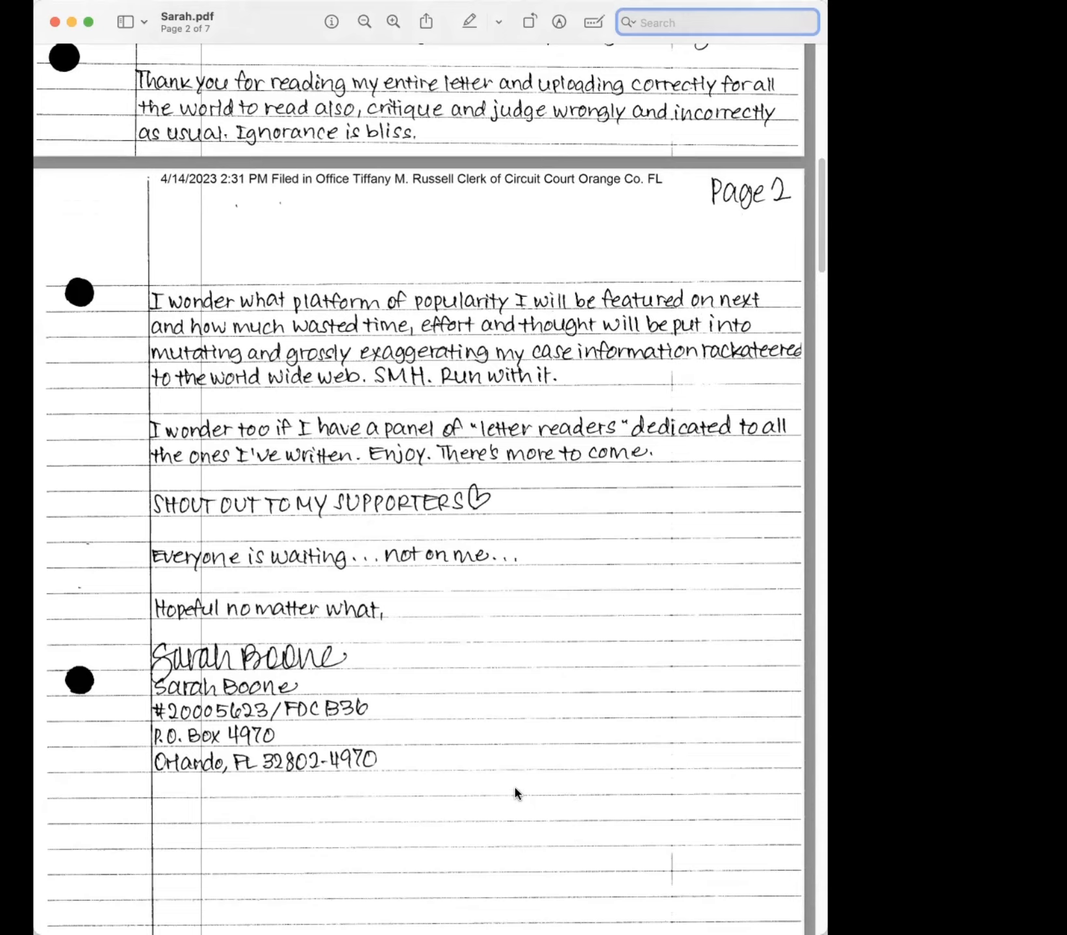
mouse_move(499, 801)
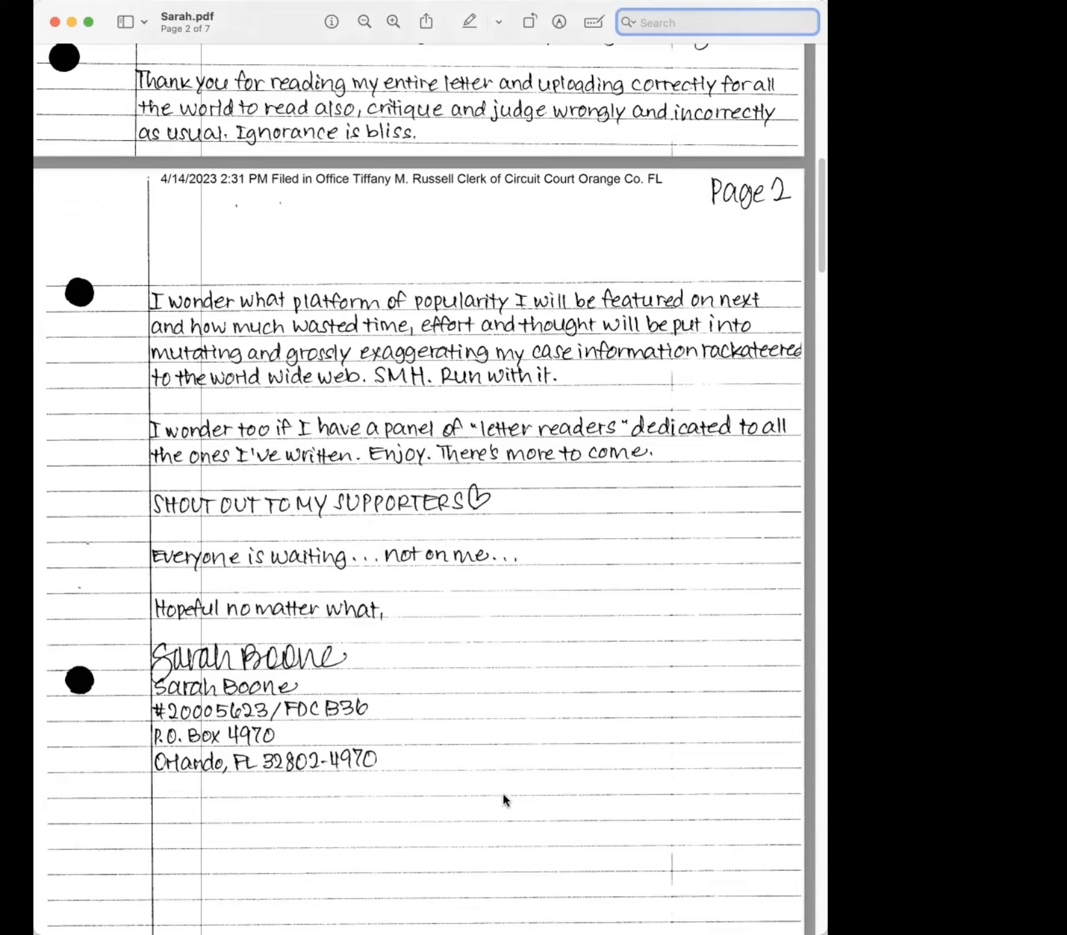
mouse_move(517, 802)
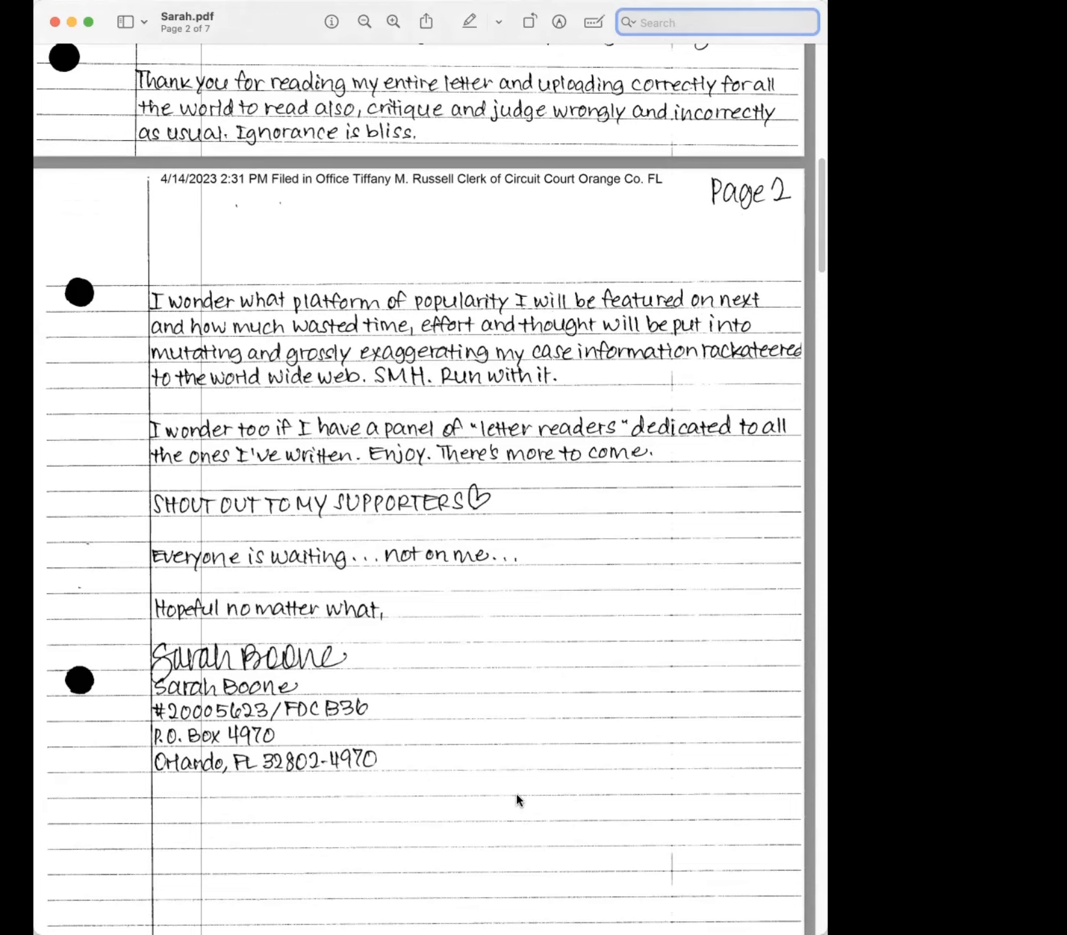
mouse_move(390, 796)
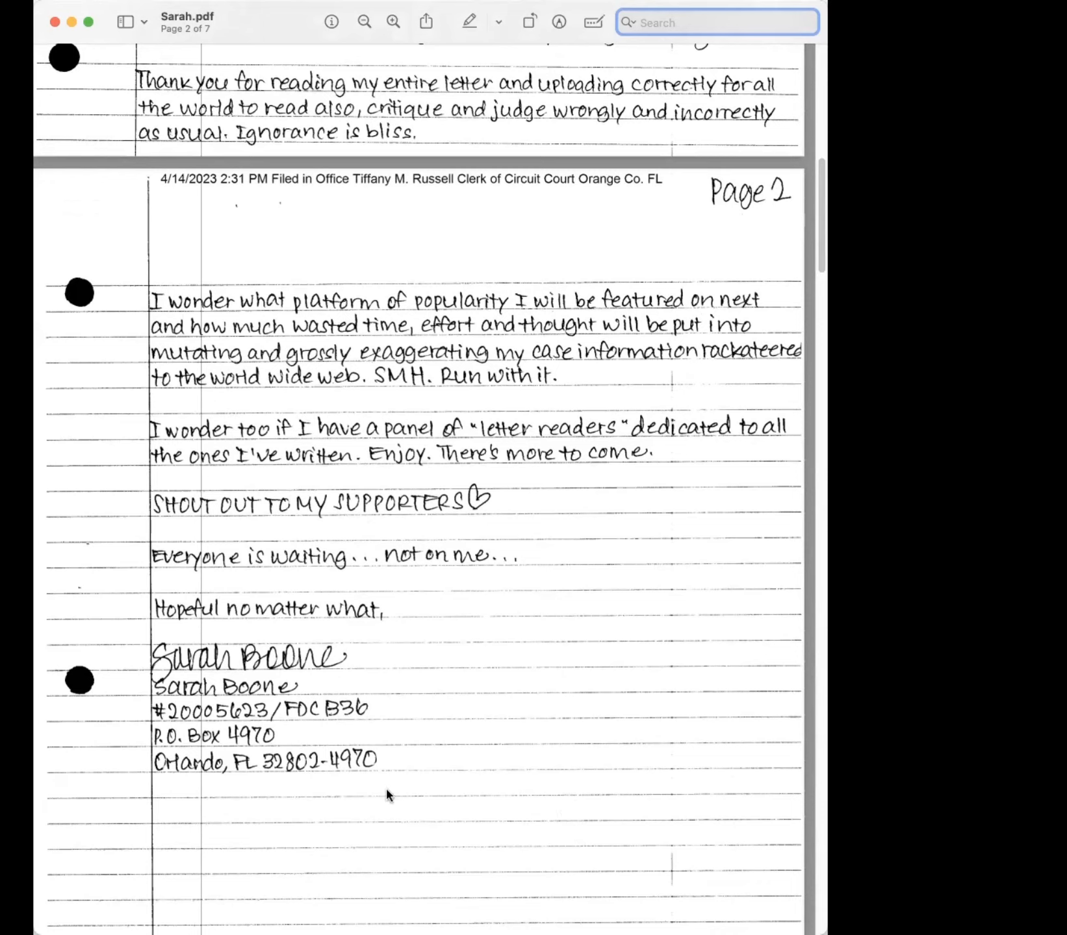
mouse_move(423, 800)
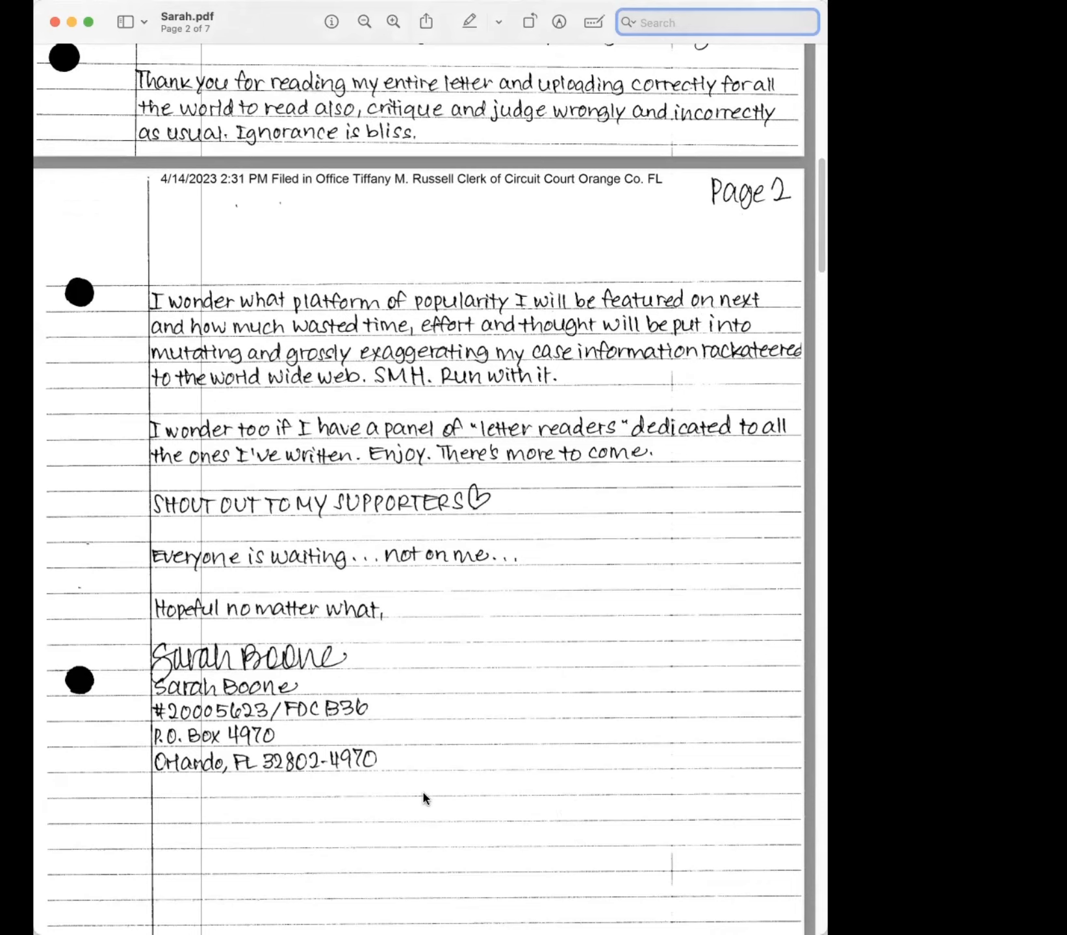
mouse_move(412, 804)
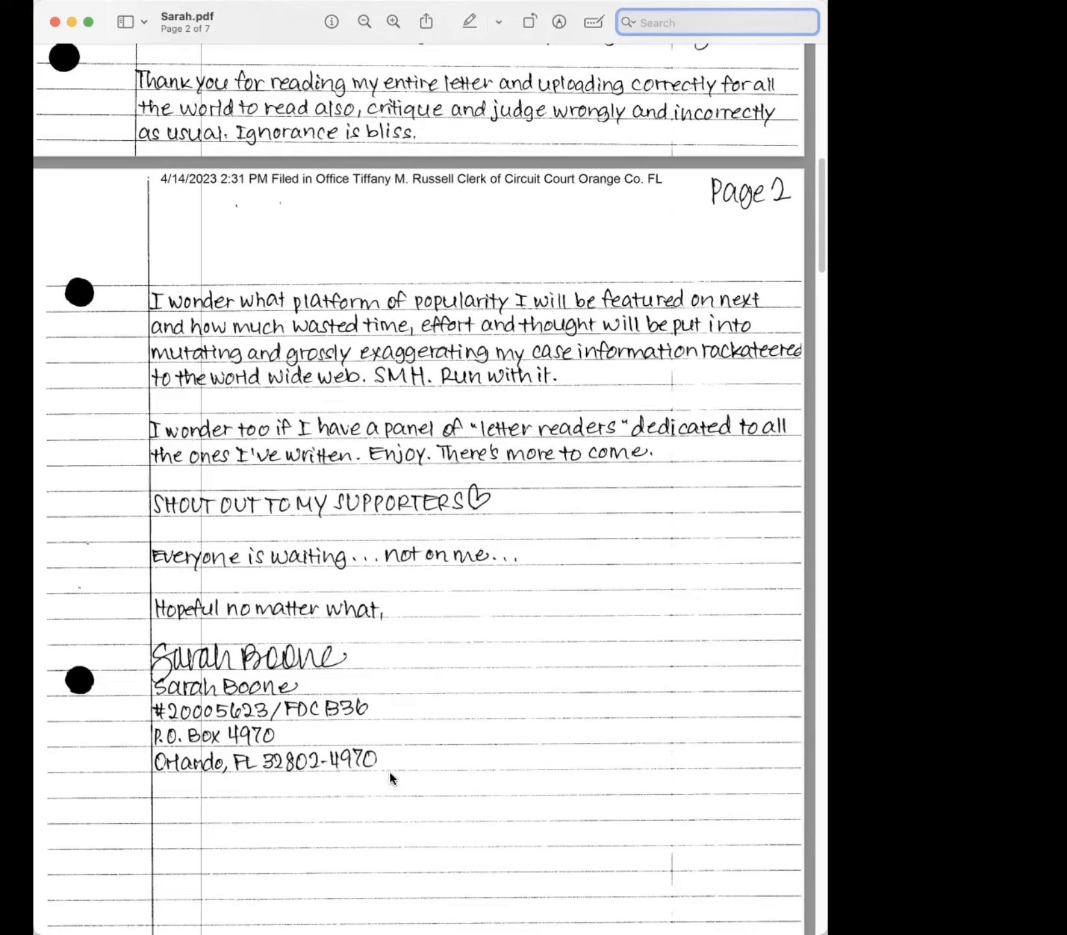
mouse_move(473, 794)
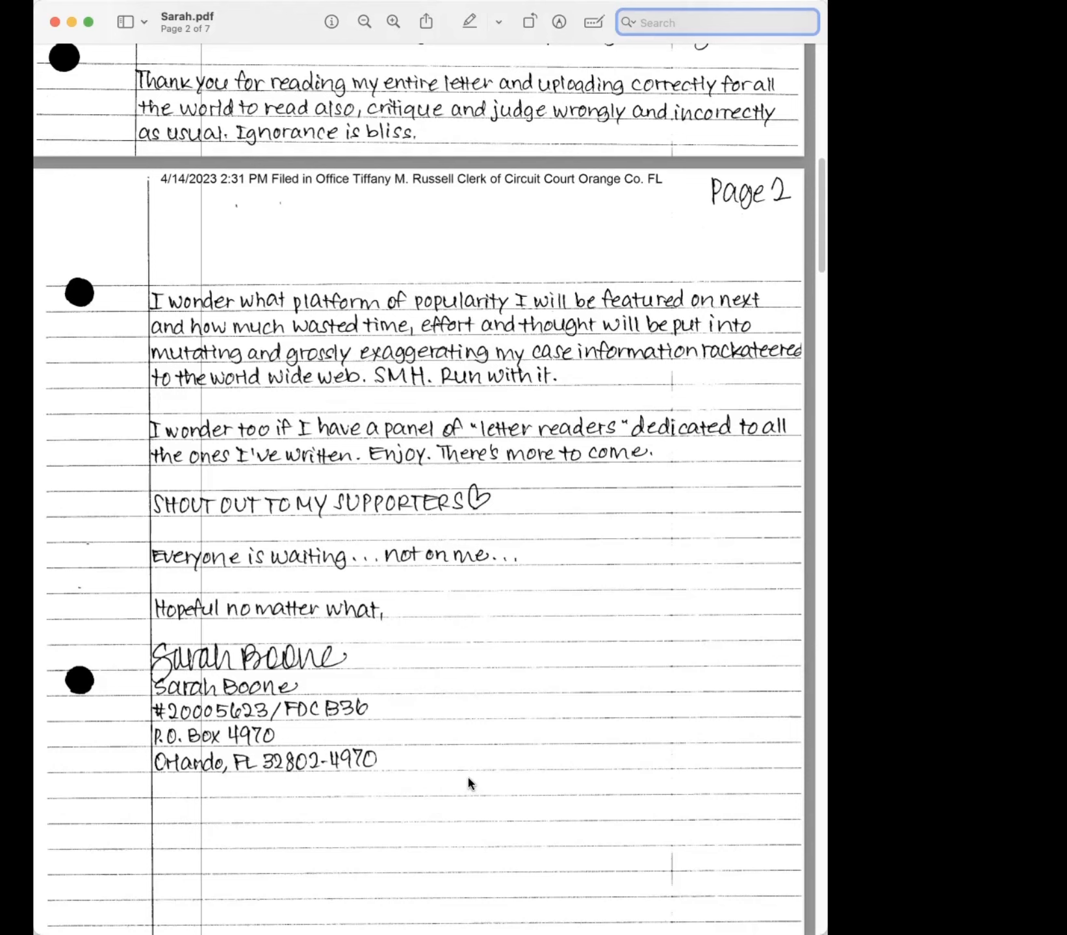
scroll("down", 3)
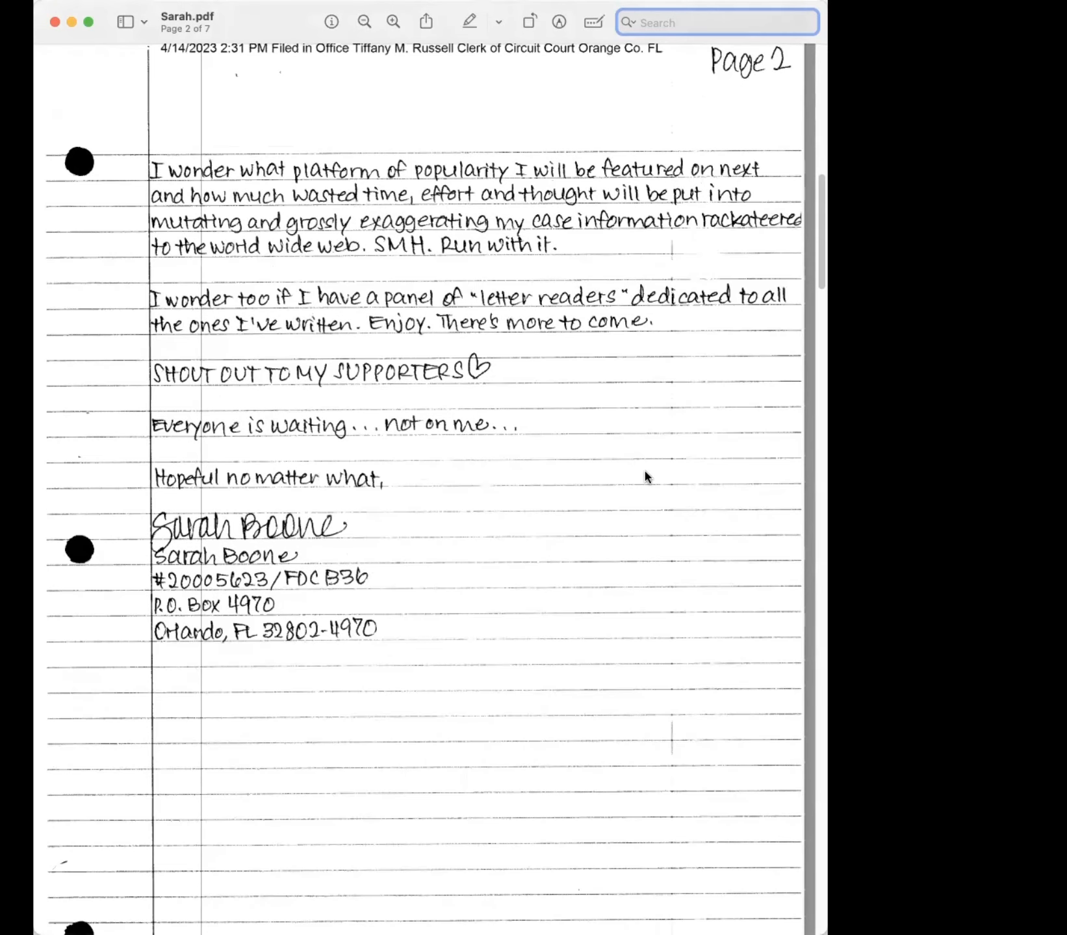